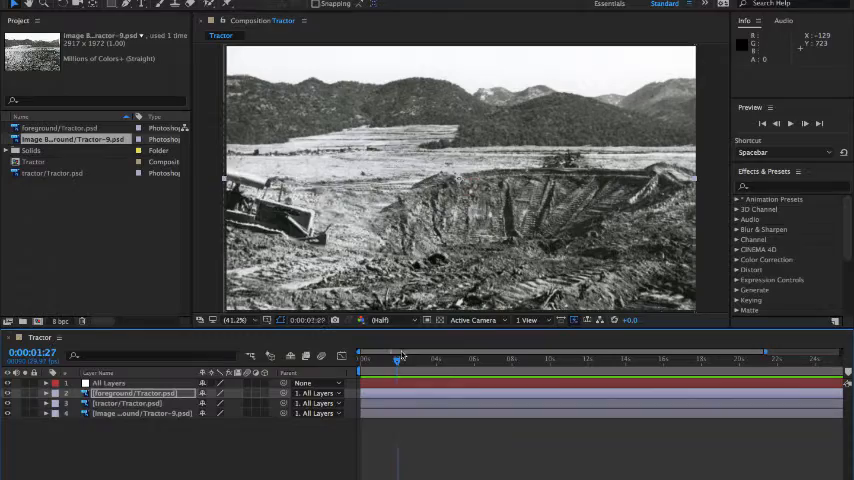
Step: Create a new 1280×720 composition from the Project panel and name it Smoke
left_click_drag(396, 358, 412, 358)
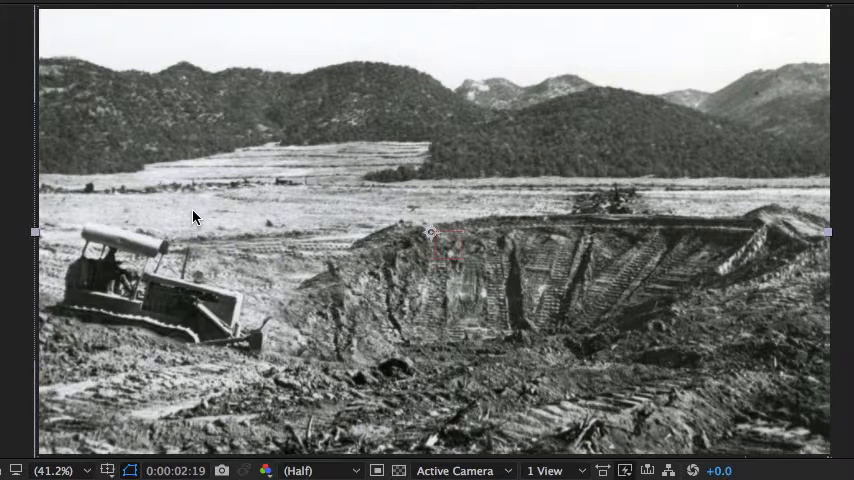
mouse_move(136, 328)
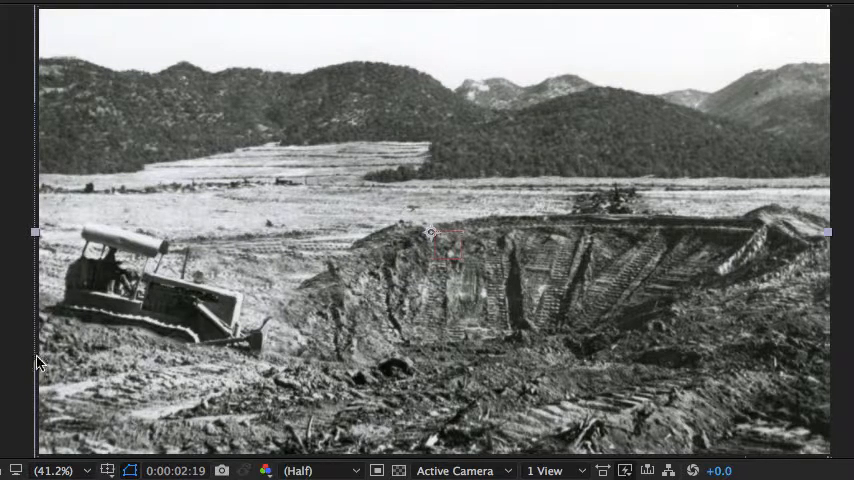
mouse_move(198, 220)
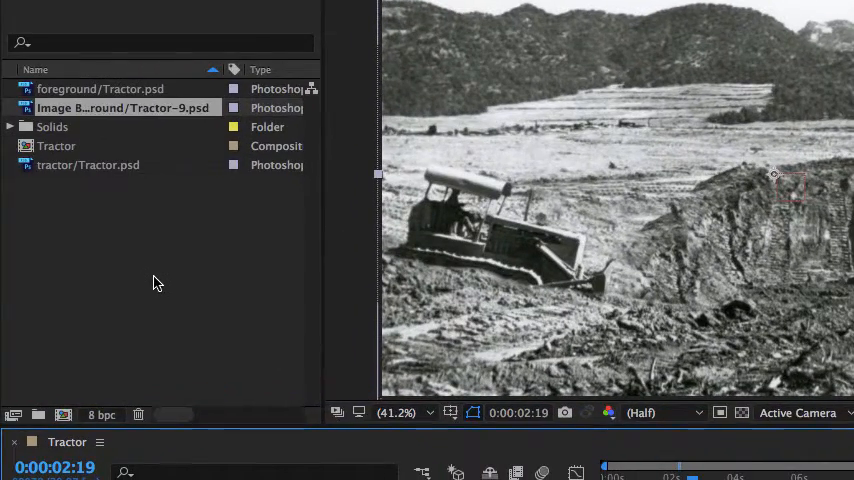
right_click(156, 284)
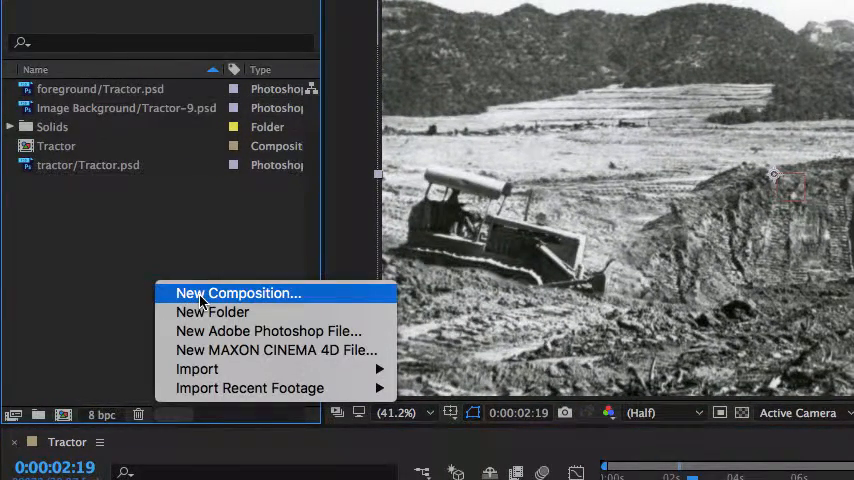
left_click(238, 292)
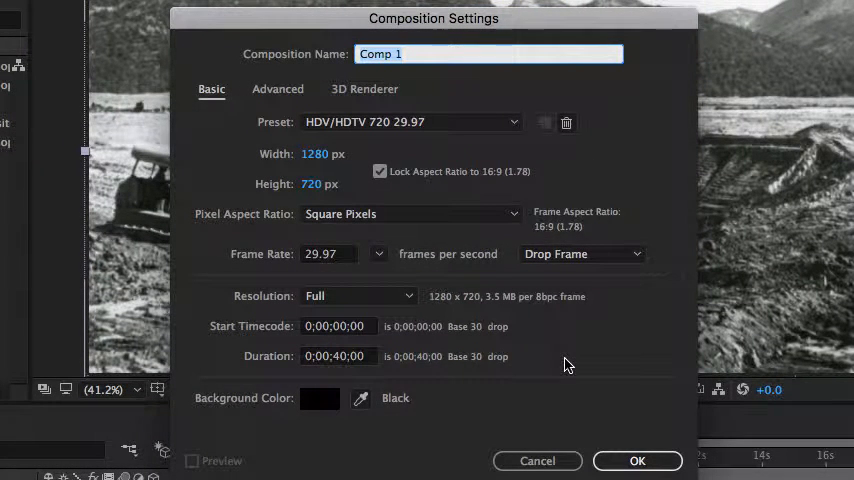
mouse_move(584, 252)
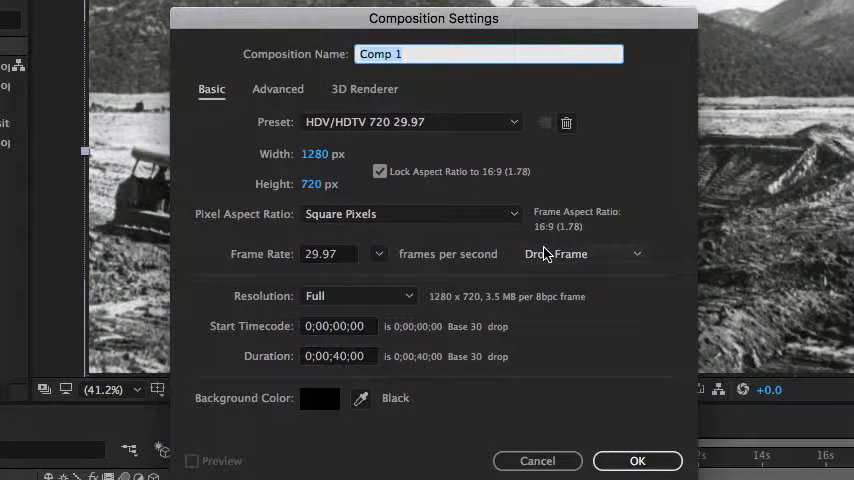
type("Sm")
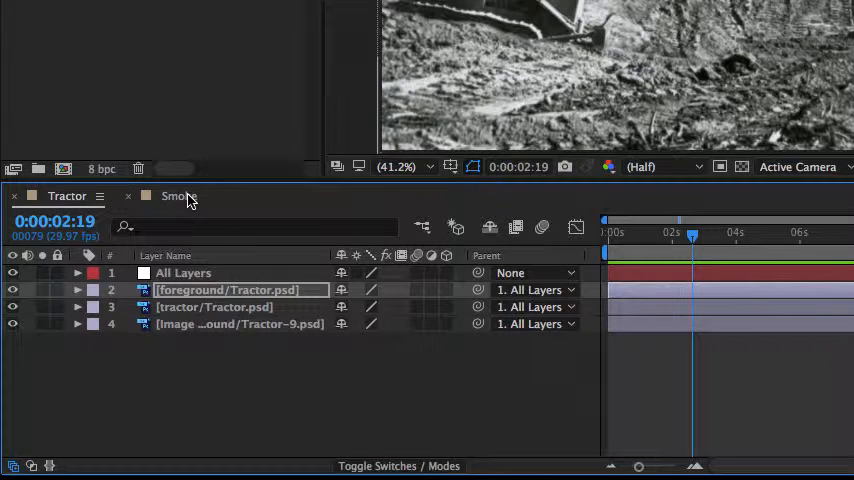
Step: Add a comp-sized black solid layer to the Smoke composition
left_click(180, 196)
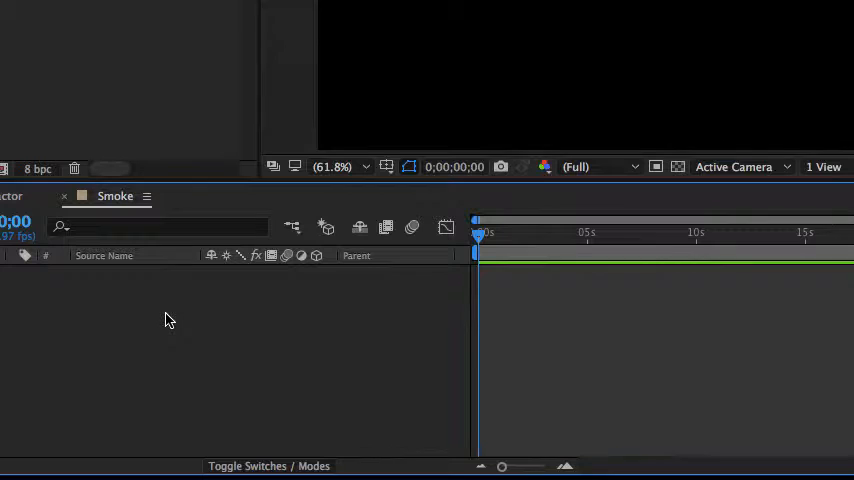
right_click(168, 320)
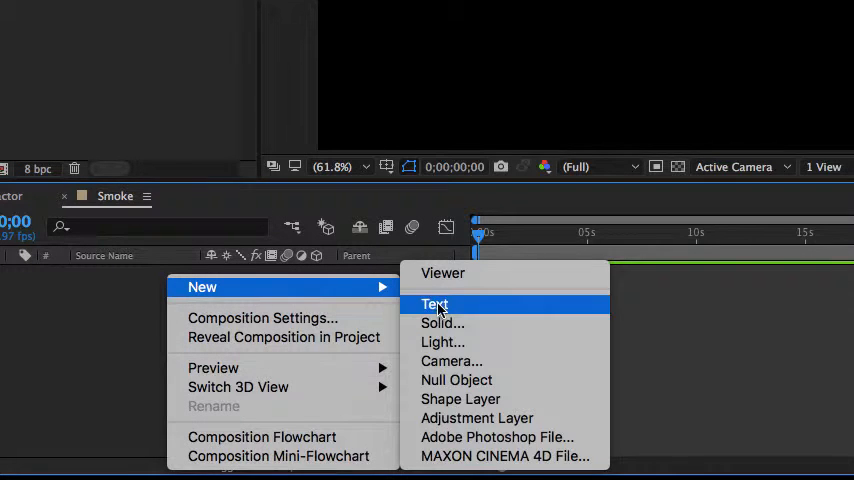
left_click(442, 322)
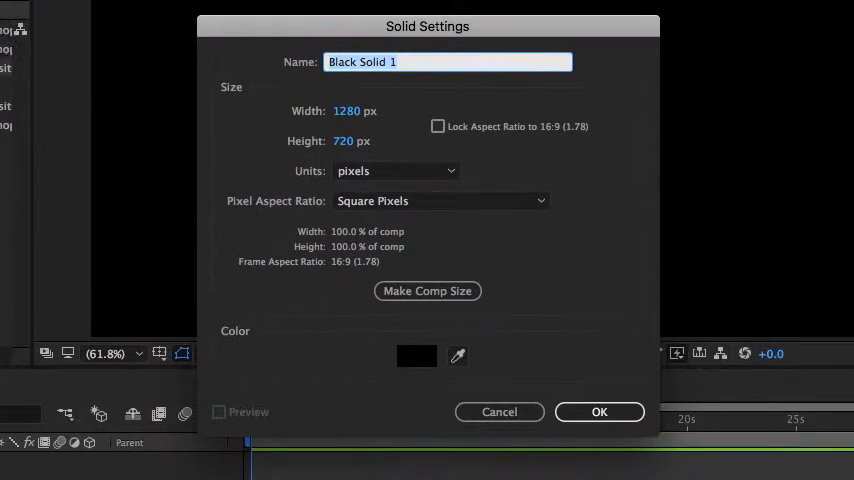
left_click_drag(428, 26, 400, 48)
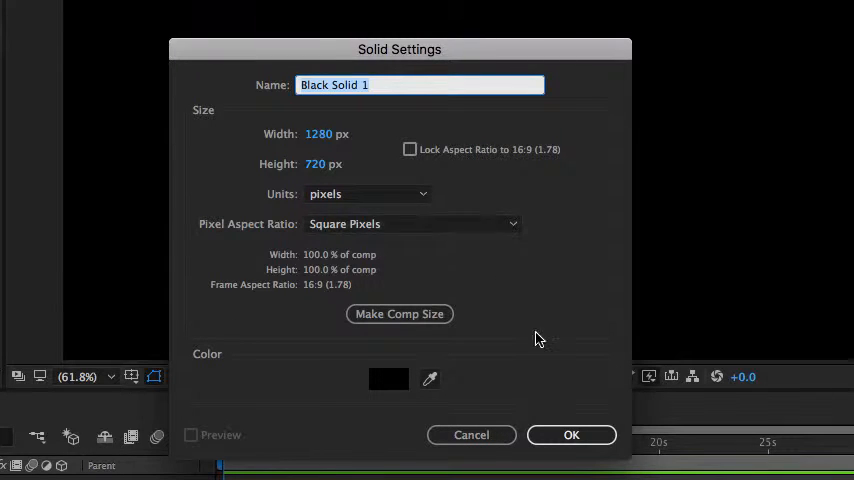
left_click(572, 434)
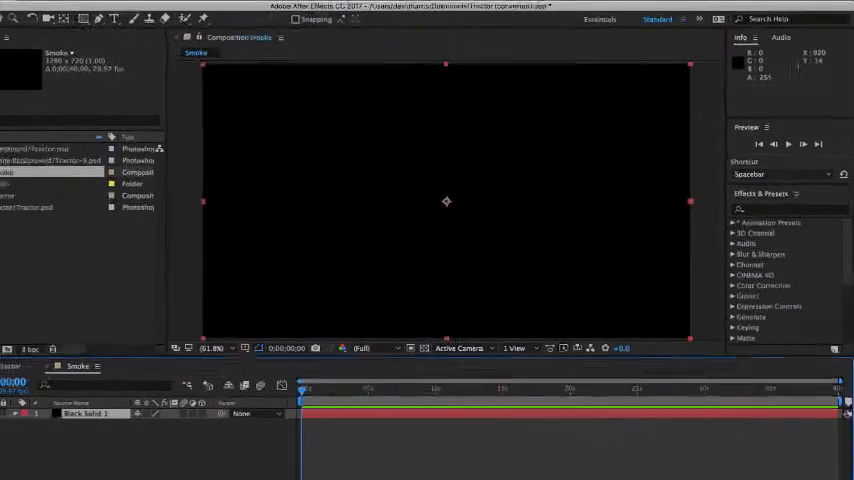
Step: Show Effects & Presets and search 'partic' to find CC Particle World
left_click(378, 8)
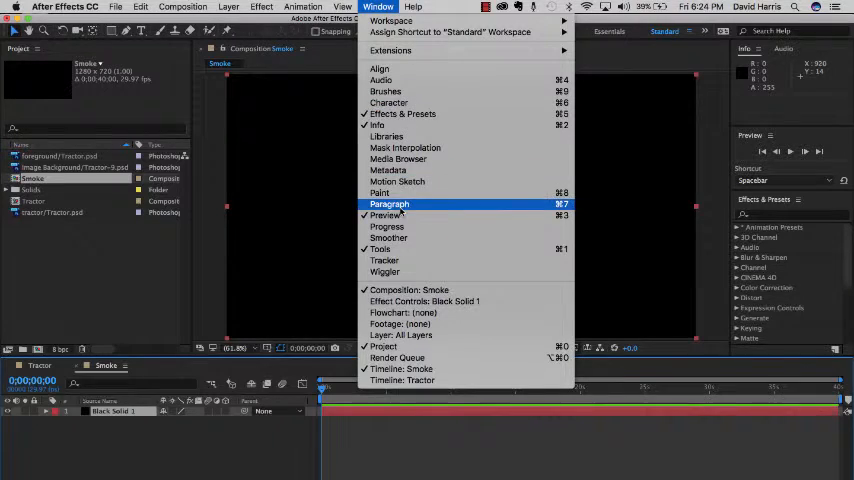
mouse_move(386, 92)
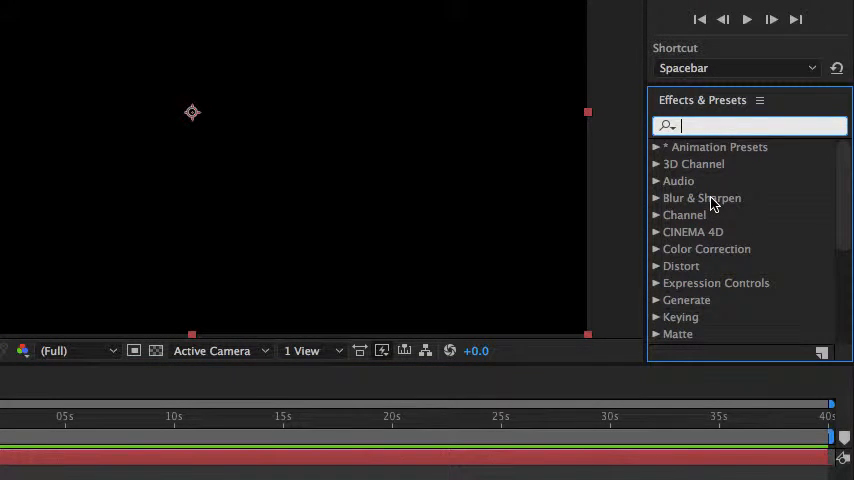
type("partic")
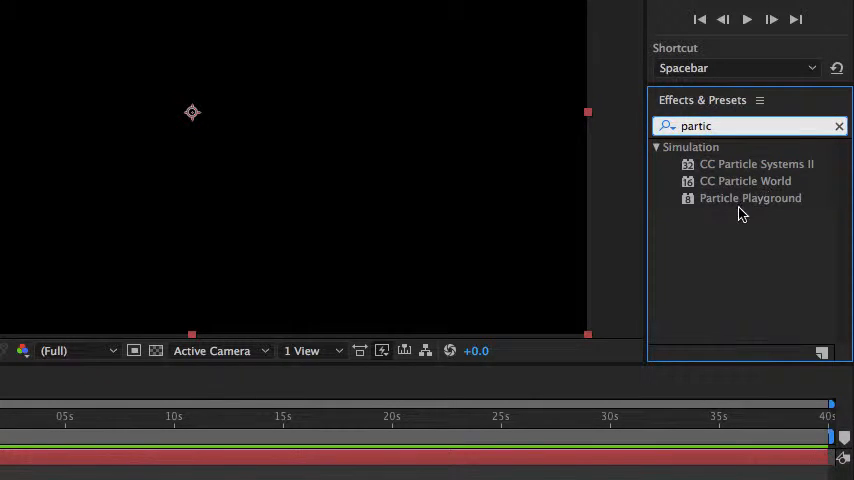
mouse_move(716, 202)
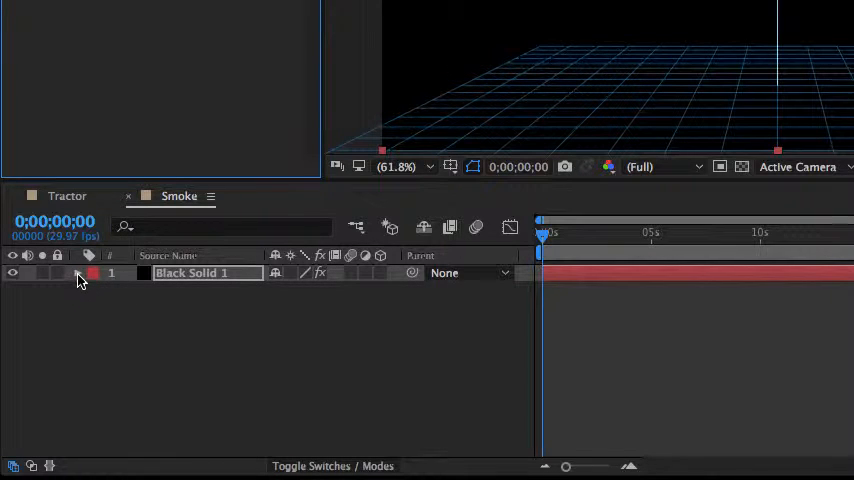
Step: Twirl open Black Solid 1's effects to reveal the CC Particle World settings
left_click(78, 272)
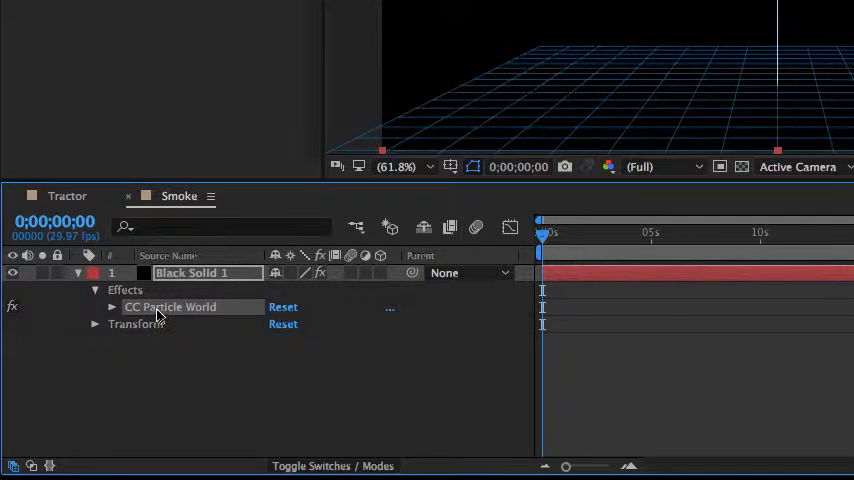
mouse_move(112, 312)
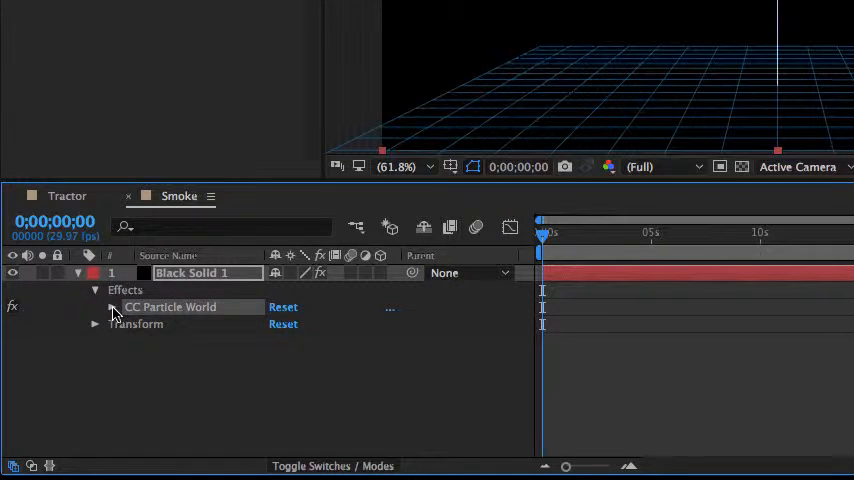
left_click(96, 308)
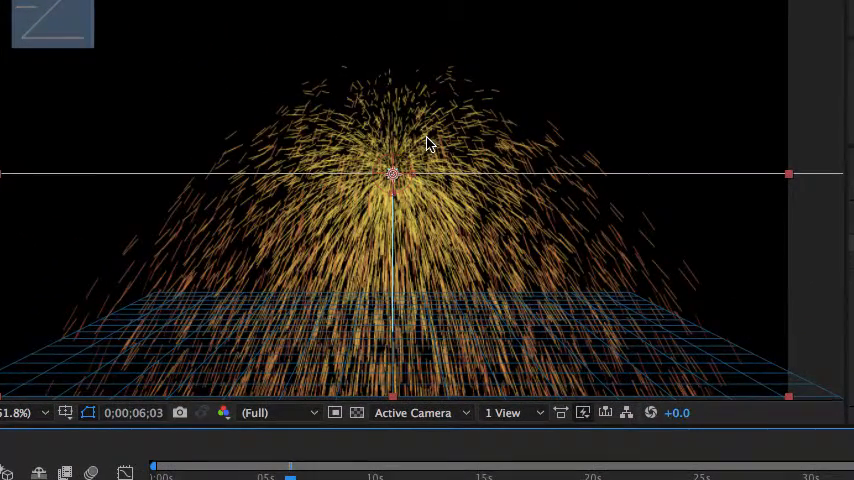
mouse_move(496, 98)
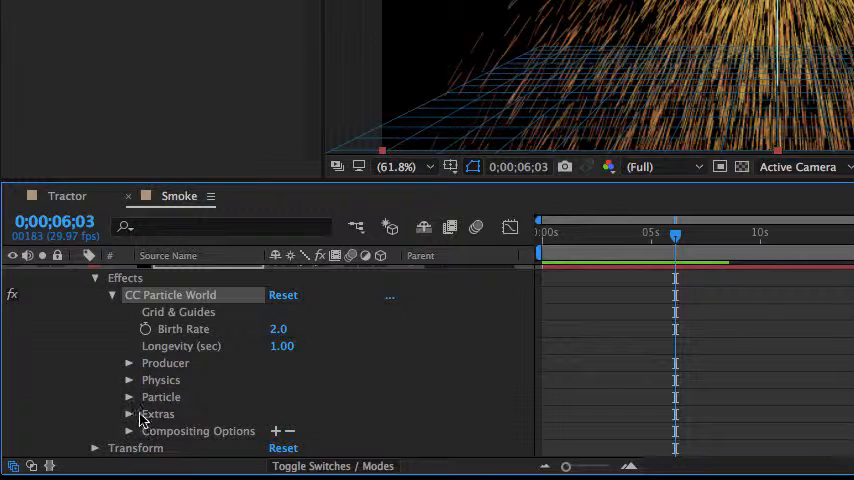
mouse_move(132, 404)
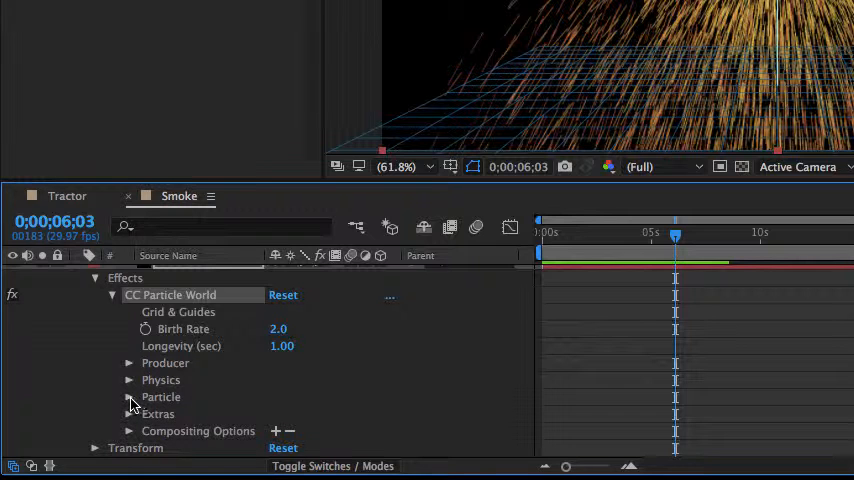
Step: Set Particle Type to soft round spheres and change the particles' death colour
left_click(130, 396)
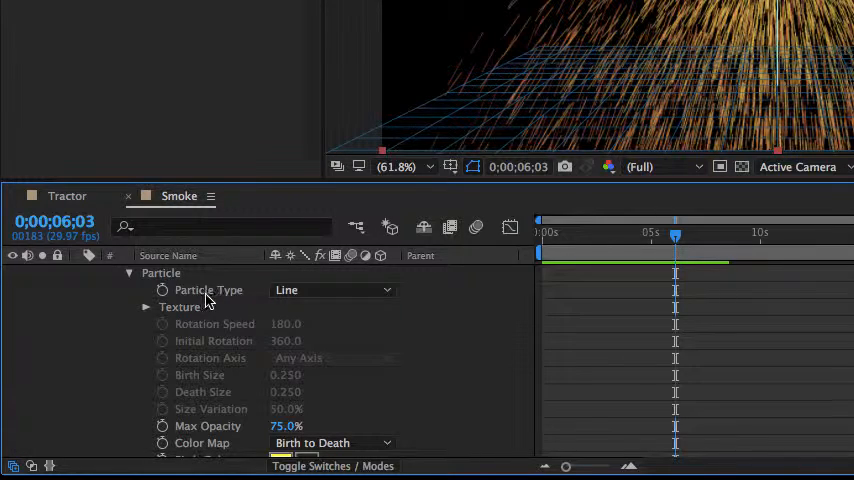
left_click(332, 290)
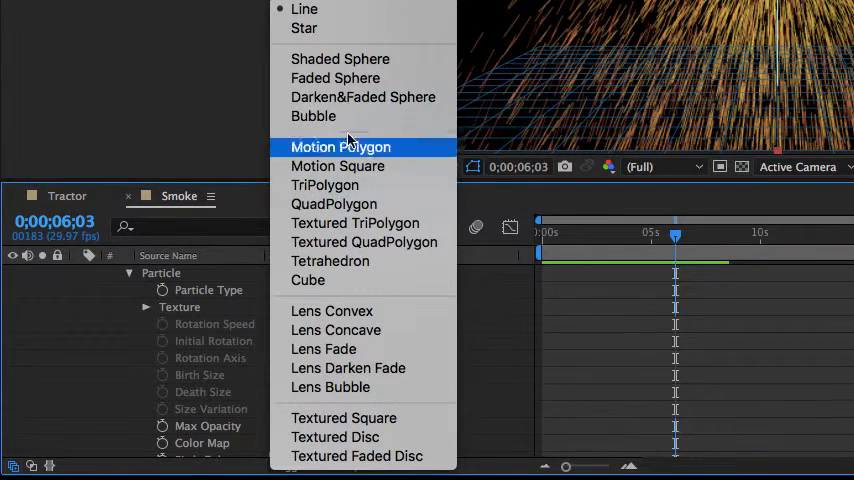
left_click(340, 60)
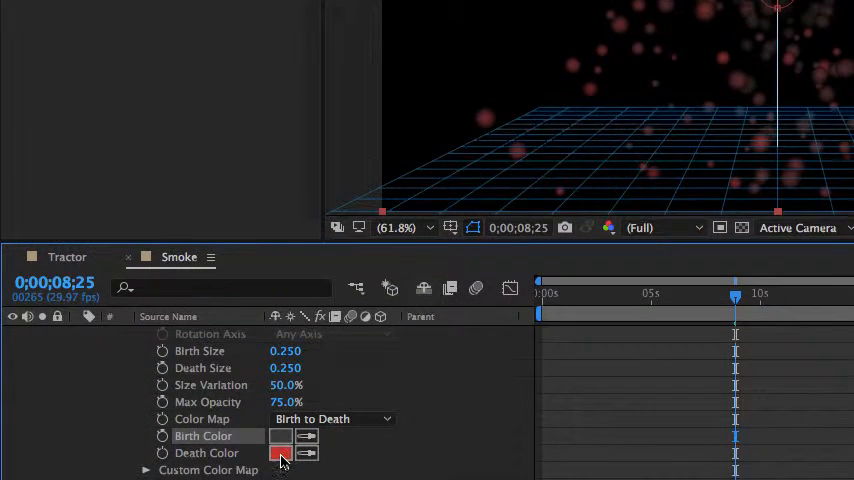
left_click(280, 452)
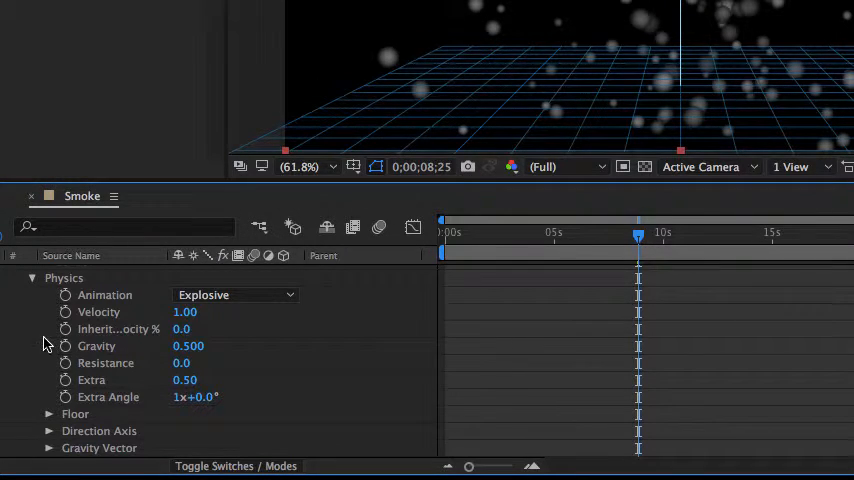
Step: Change Physics animation from Explosive to Direction Axis and begin editing Gravity
left_click(234, 294)
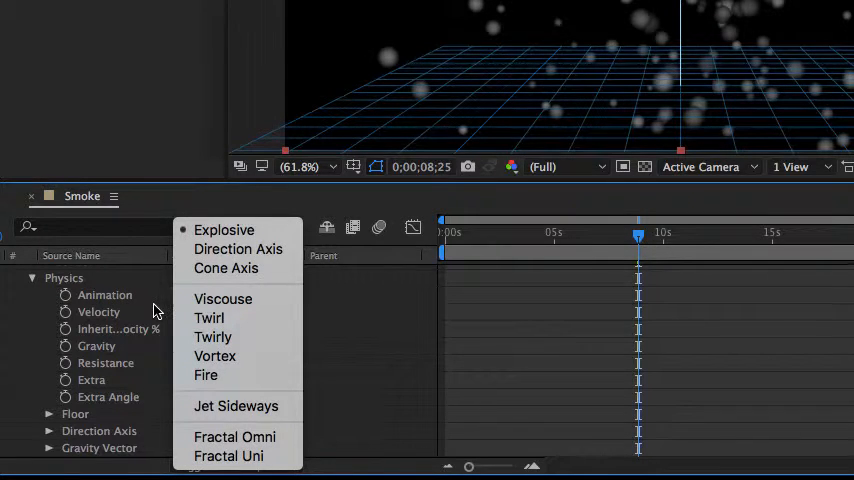
mouse_move(238, 250)
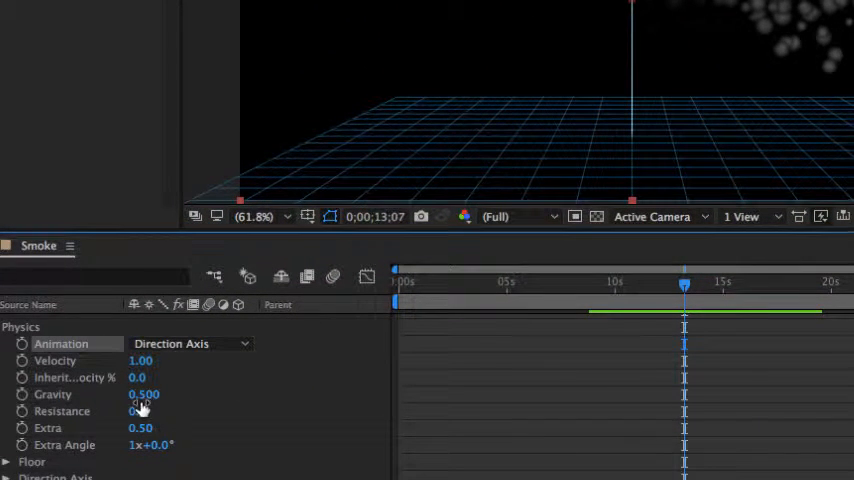
double_click(144, 392)
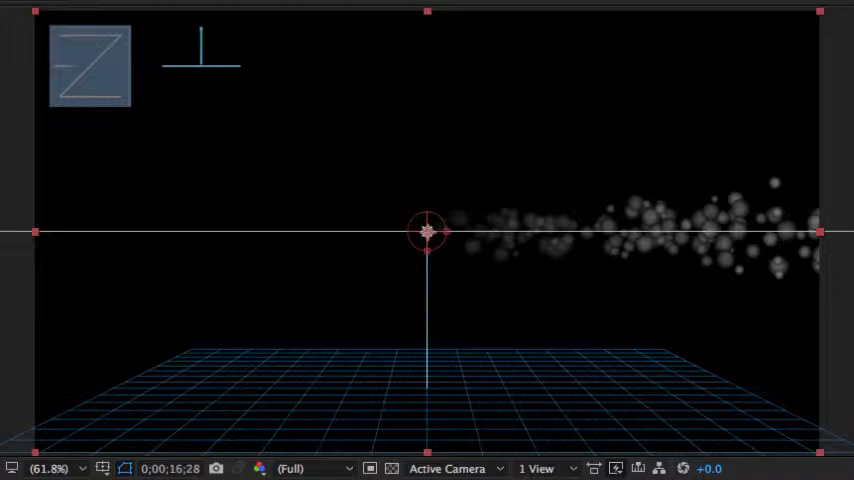
mouse_move(478, 234)
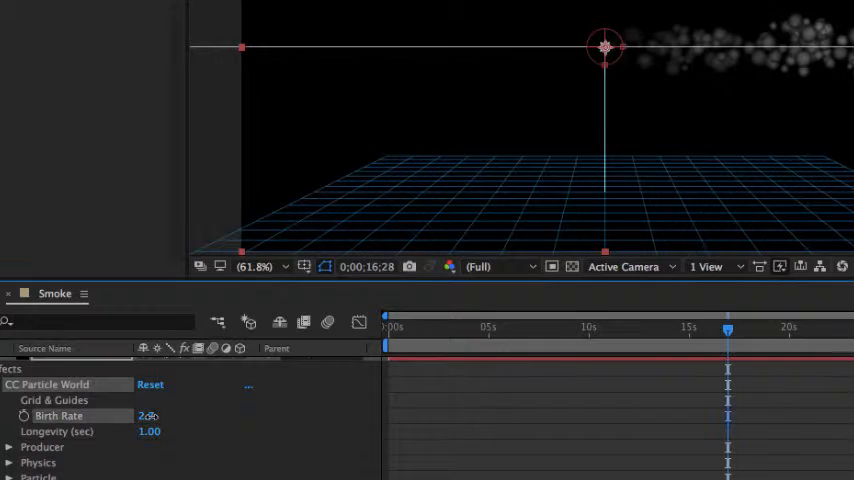
Step: Set Birth Rate to 14 and shorten Longevity to 0.33 seconds
type("4.8")
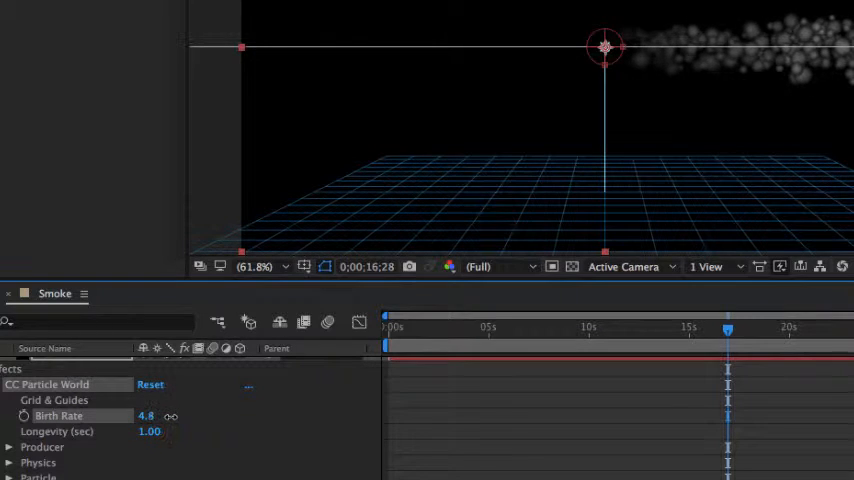
left_click_drag(146, 416, 206, 416)
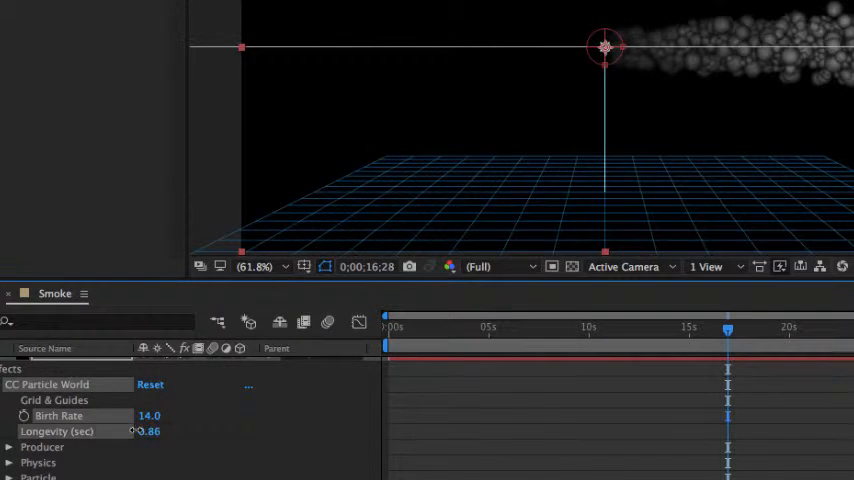
left_click_drag(148, 432, 130, 432)
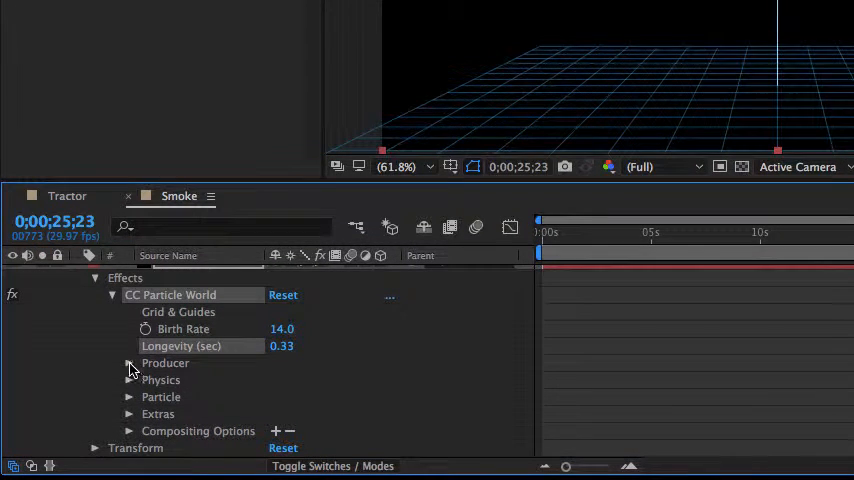
left_click(128, 364)
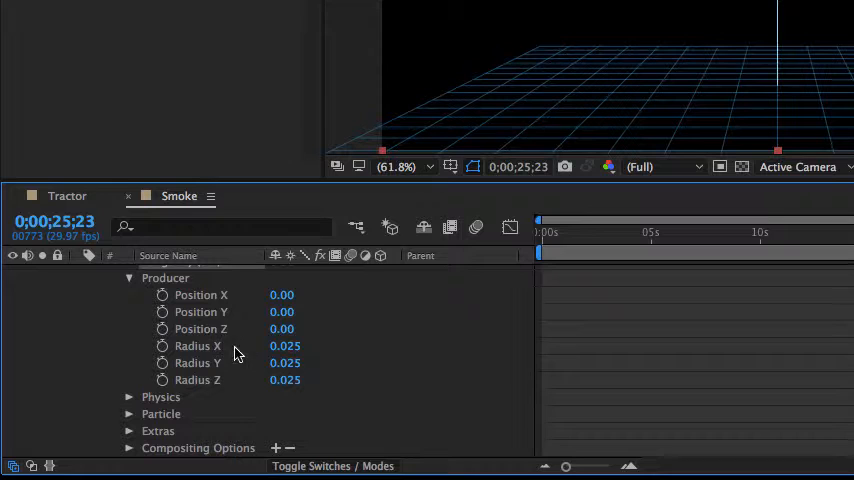
mouse_move(248, 356)
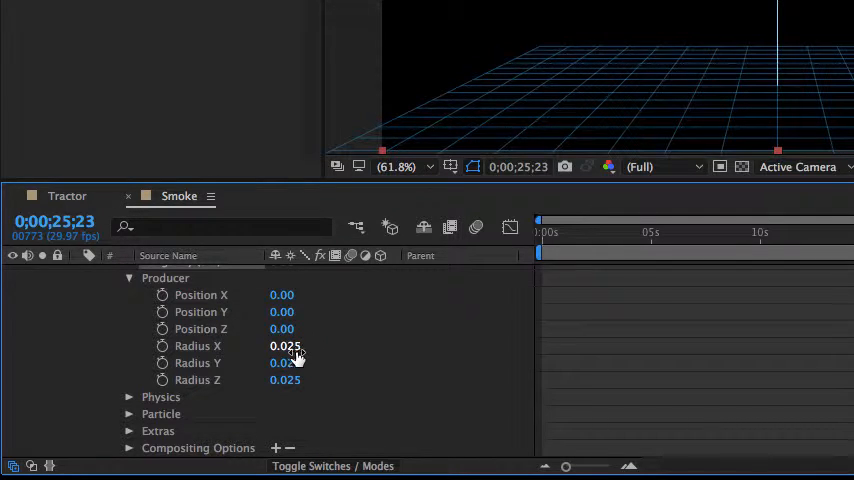
double_click(284, 344)
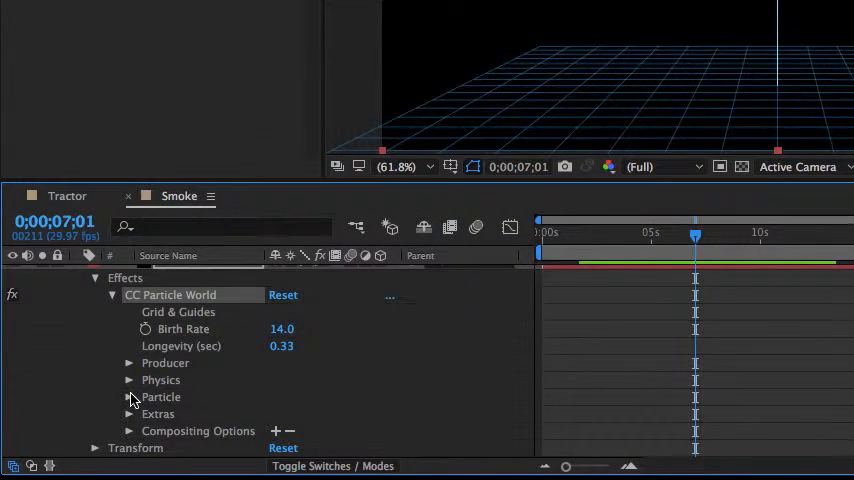
Step: Set Birth Size to 0.140, Size Variation about 52% and Max Opacity about 45%
left_click(130, 396)
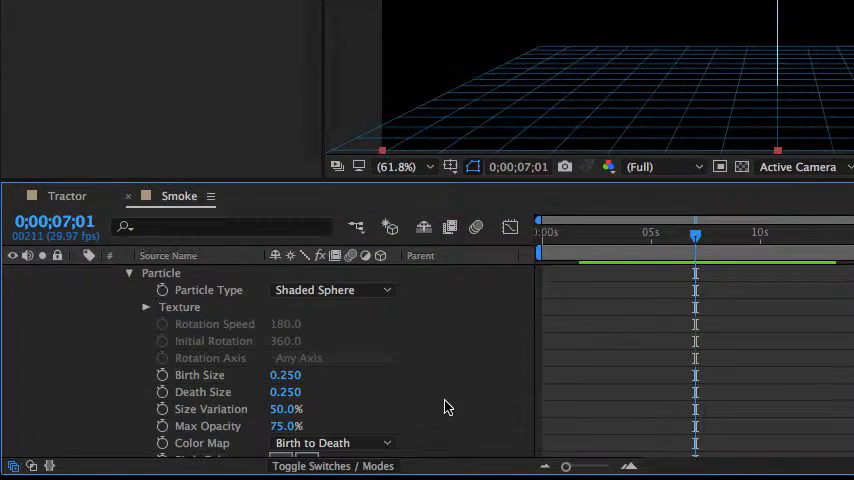
scroll("down", 3)
type("0.08")
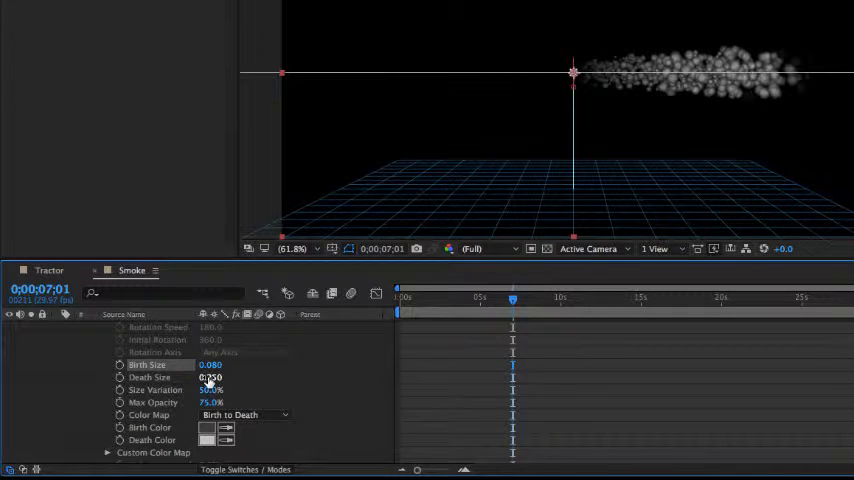
type("0.140")
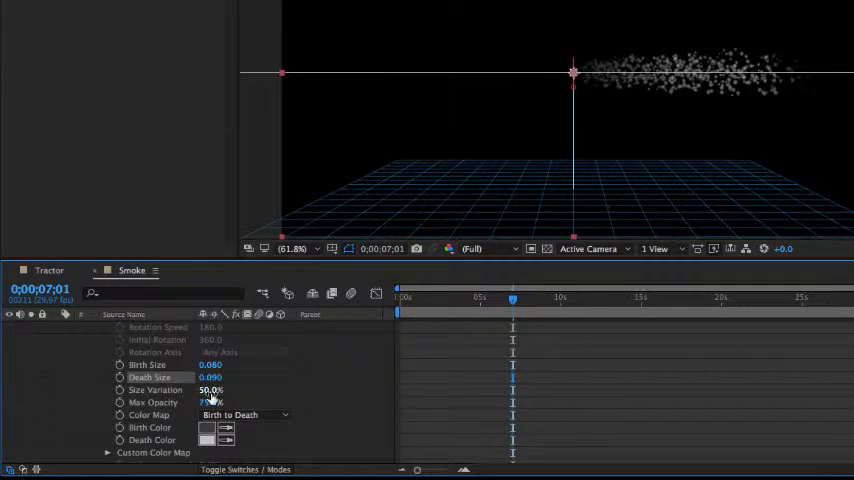
left_click_drag(210, 390, 220, 390)
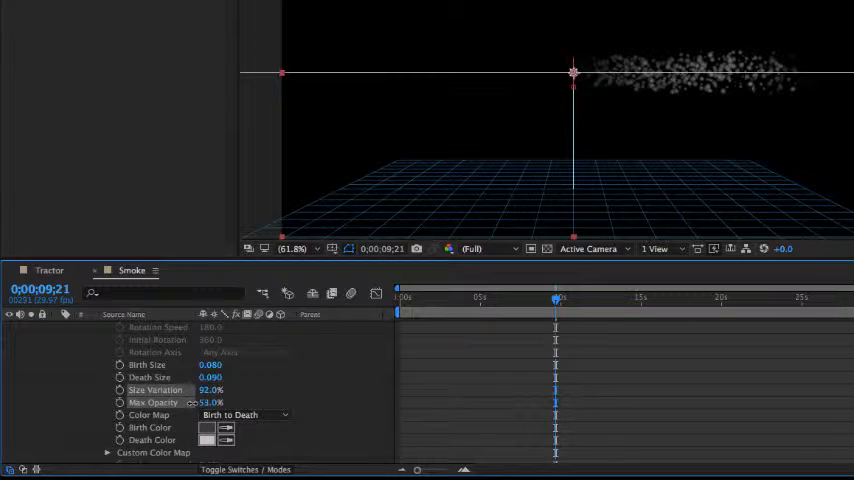
left_click_drag(210, 402, 190, 402)
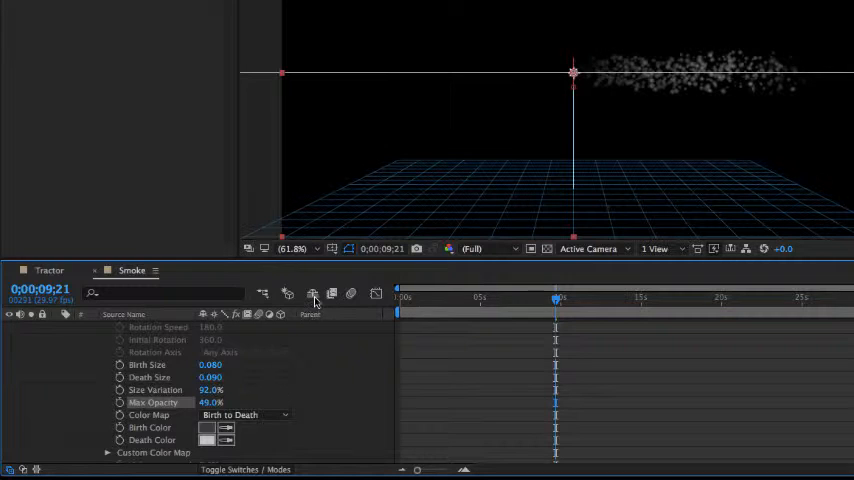
mouse_move(312, 292)
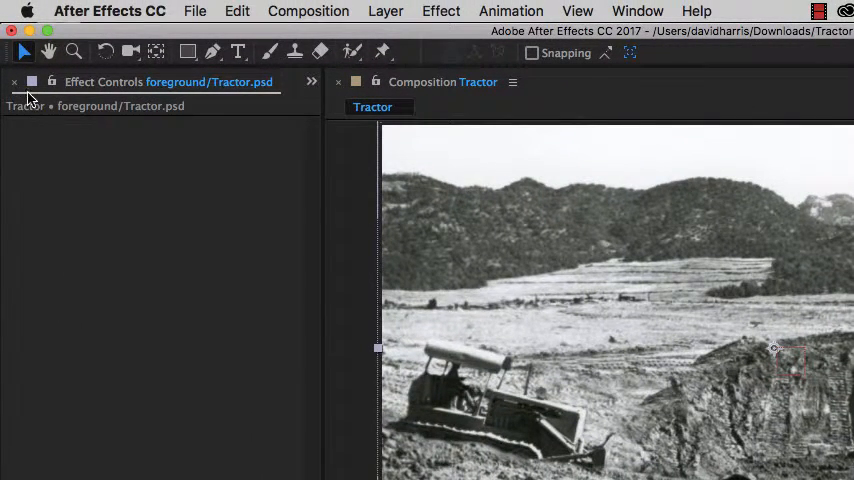
mouse_move(14, 88)
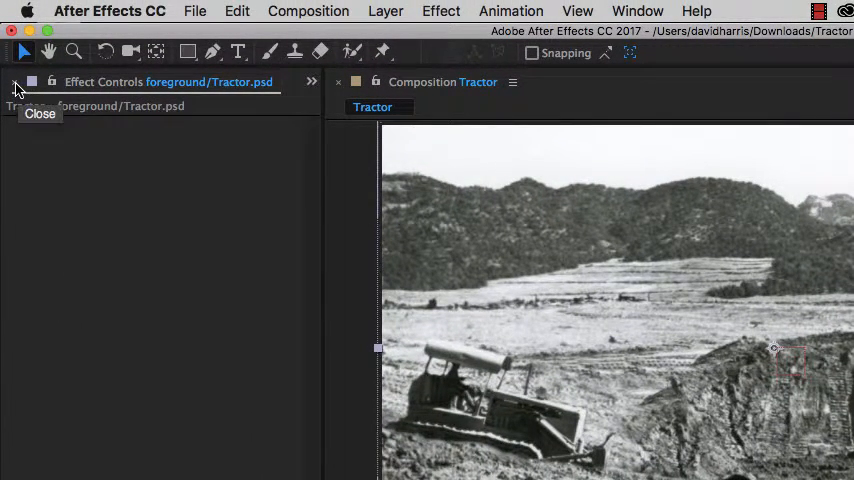
Step: Close the tractor layer's Effect Controls and return to the Tractor composition with Smoke added
left_click(14, 88)
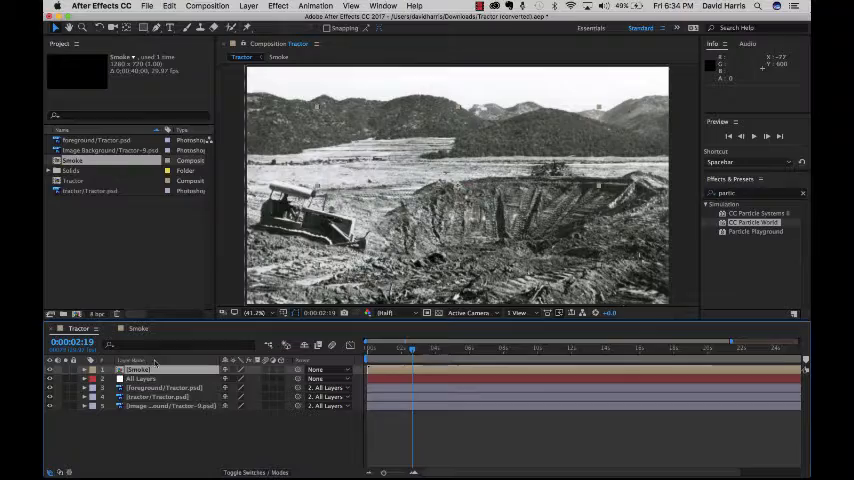
mouse_move(364, 348)
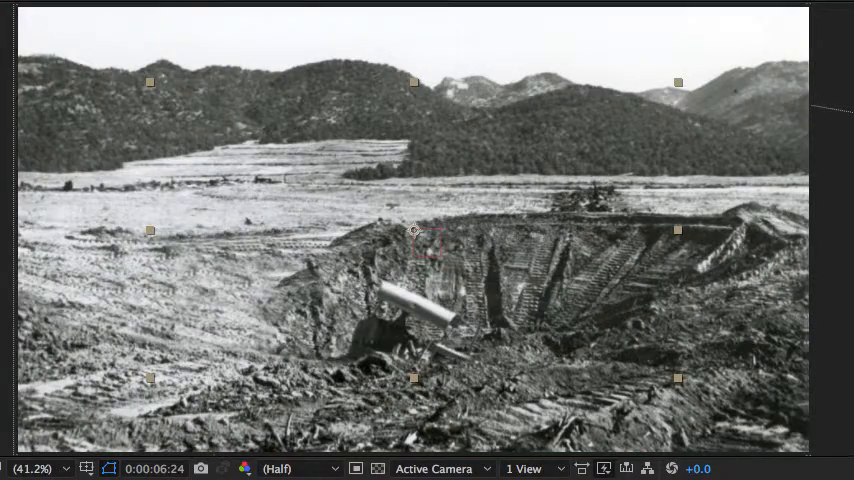
mouse_move(336, 448)
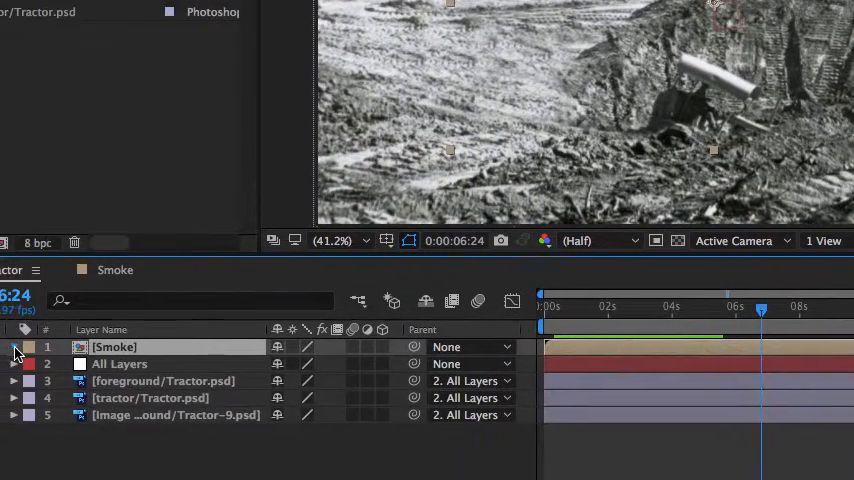
Step: Expand the Smoke layer's Transform and set Rotation to -90°
left_click(14, 348)
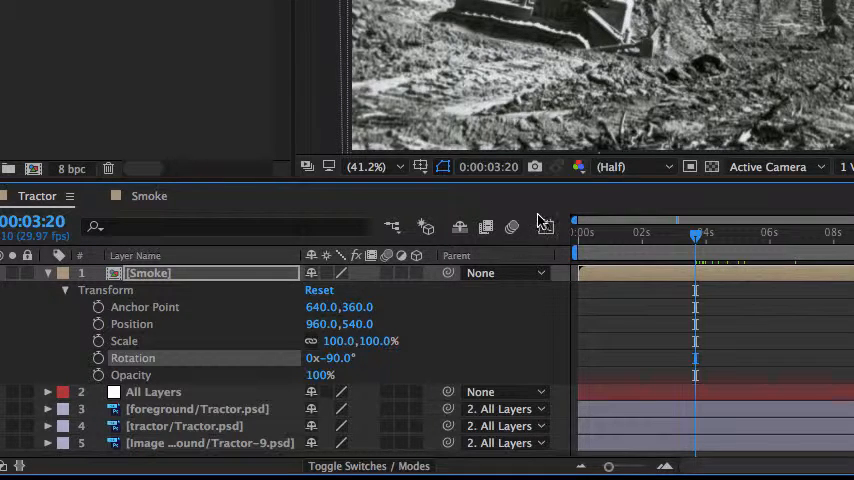
mouse_move(474, 290)
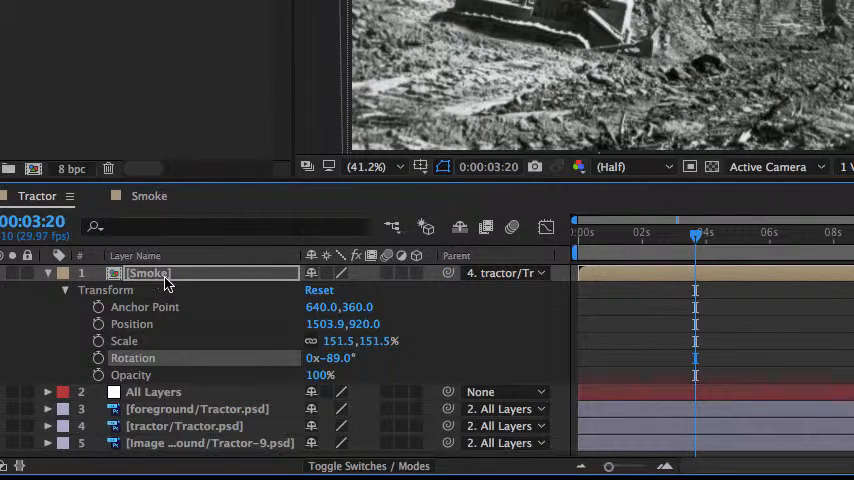
mouse_move(196, 430)
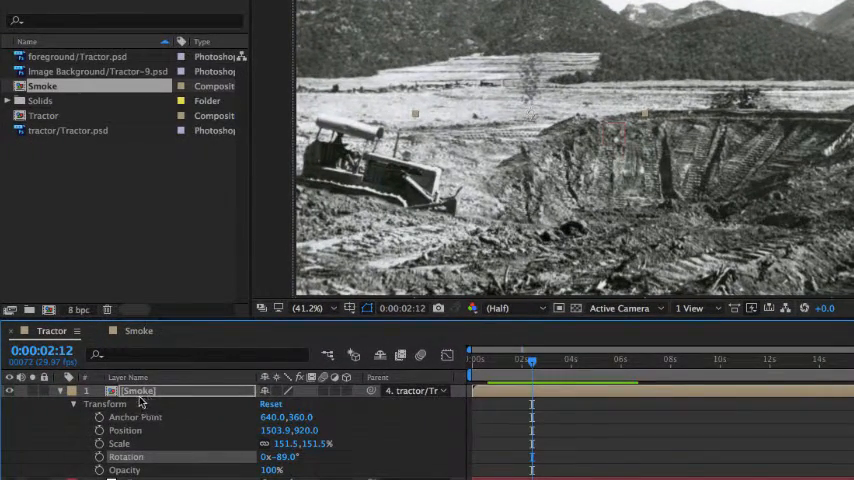
mouse_move(532, 88)
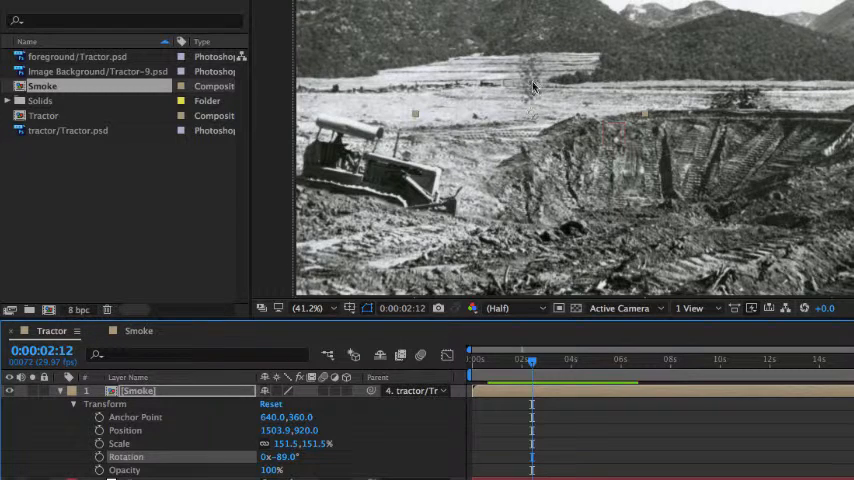
mouse_move(398, 138)
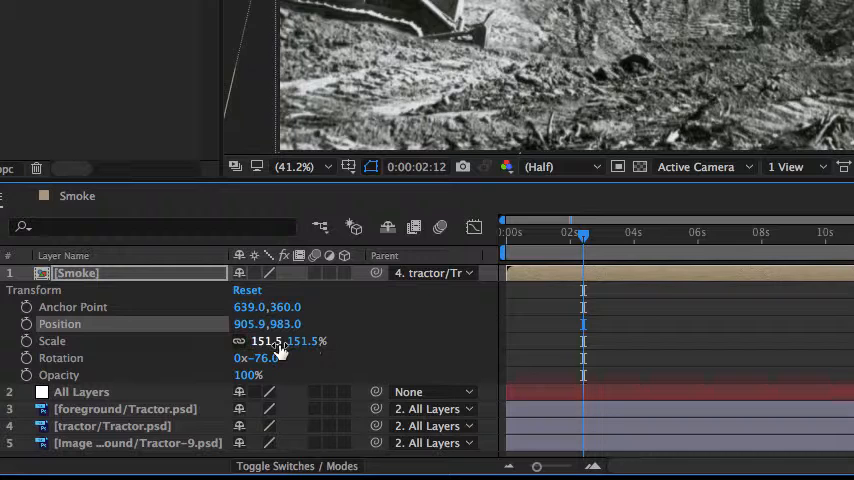
mouse_move(240, 340)
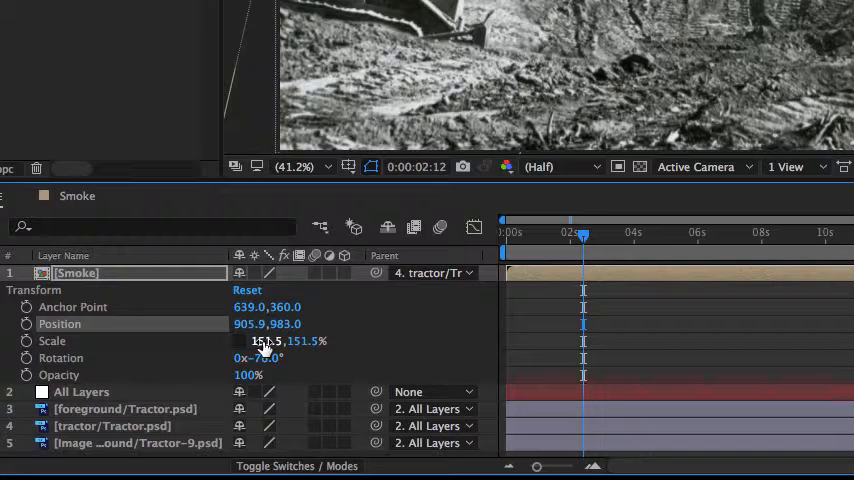
Step: Scrub the Smoke layer's vertical scale down so the plume sits narrower at the exhaust pipe
left_click_drag(290, 340, 302, 344)
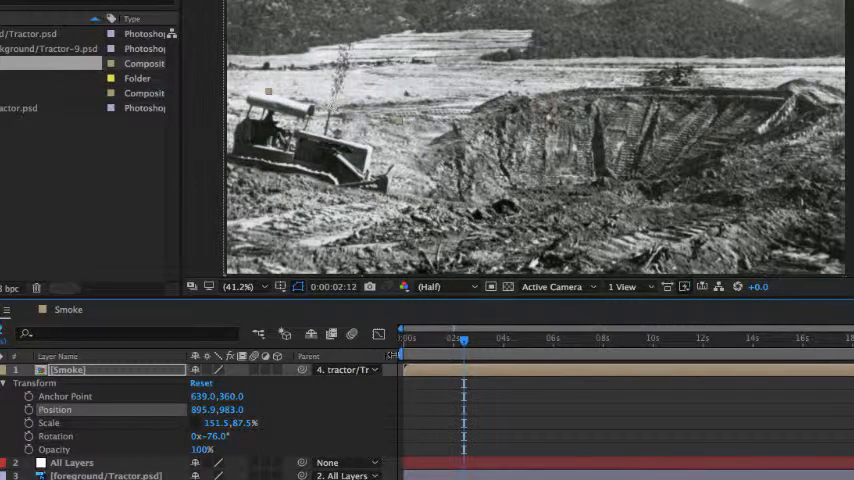
left_click_drag(464, 340, 416, 340)
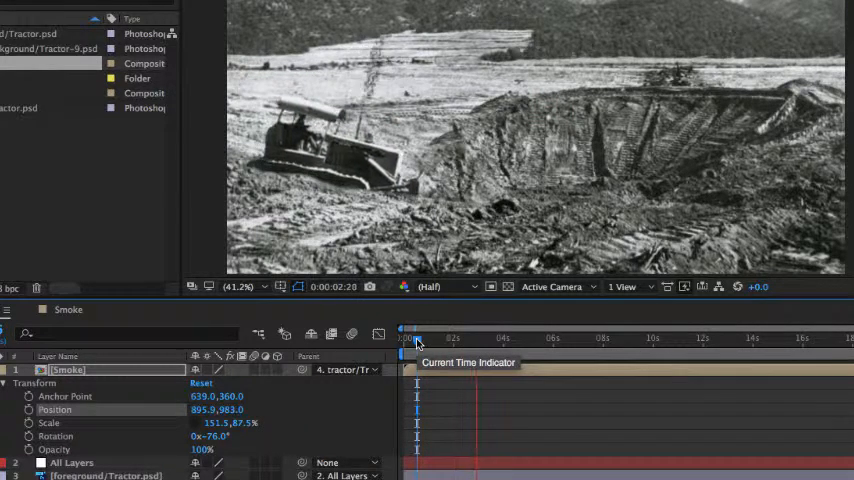
left_click_drag(418, 338, 496, 338)
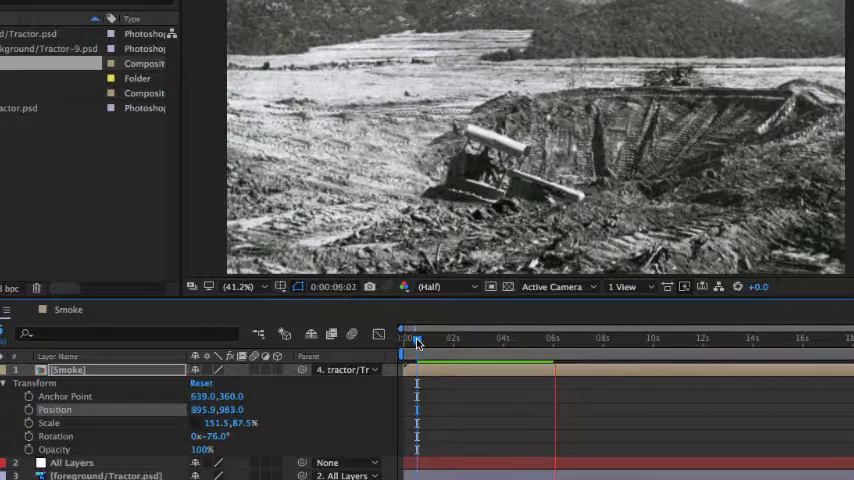
left_click_drag(414, 338, 580, 338)
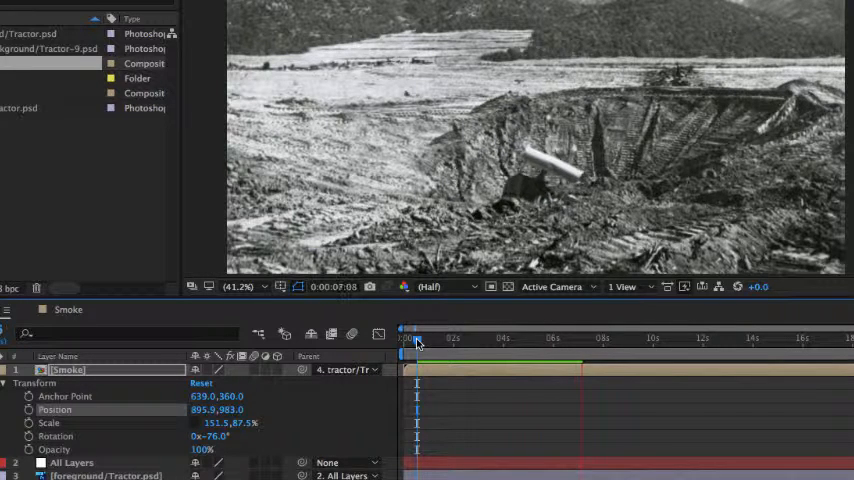